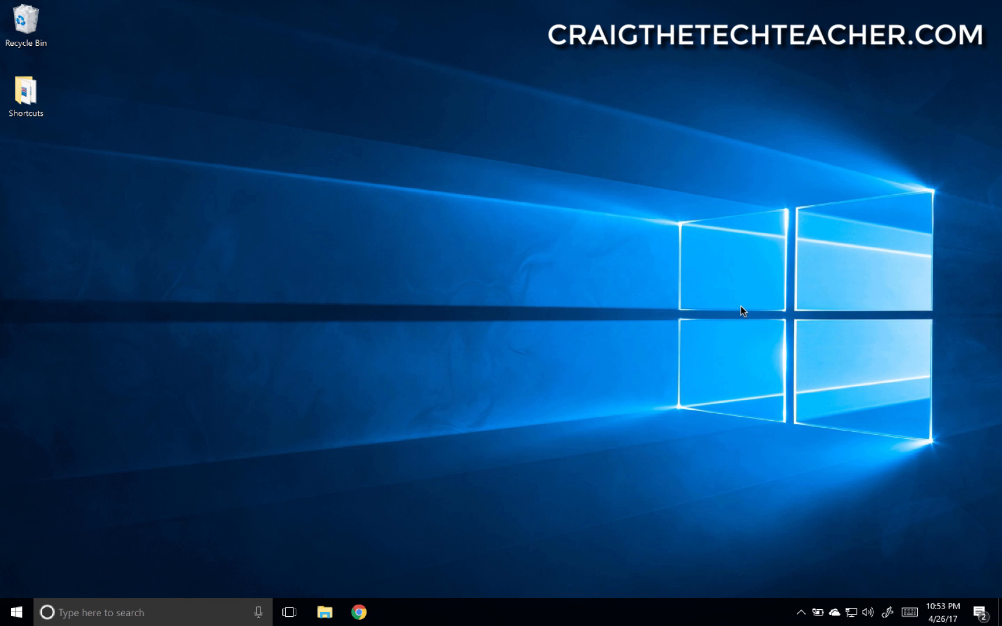
Open the Start menu from the taskbar Start button.
click(13, 612)
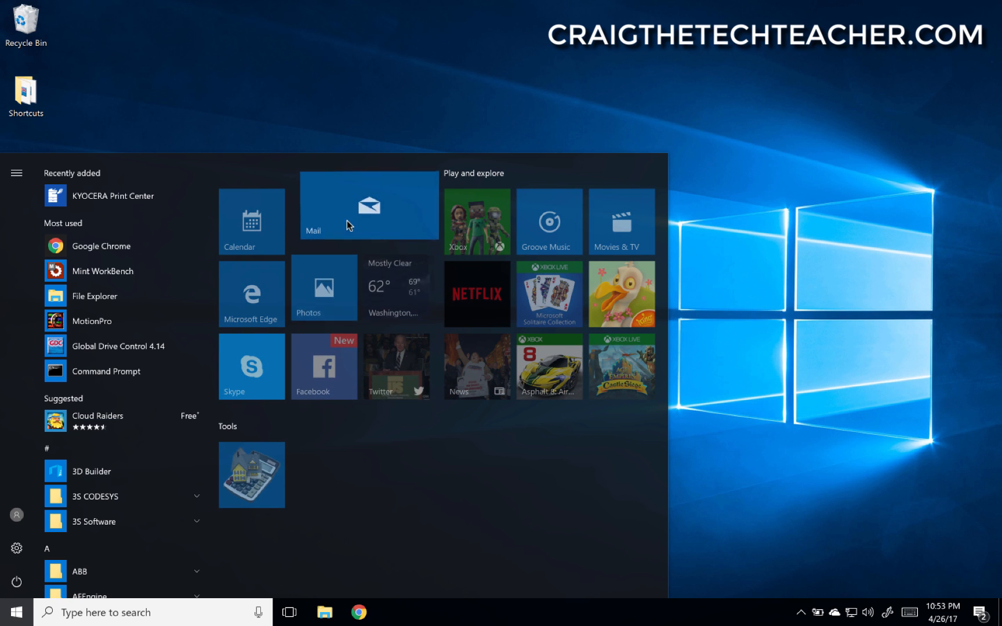
Resize the Photos tile to Wide, then Large, and remove the Calendar, Mail and Photos tiles.
right_click(323, 294)
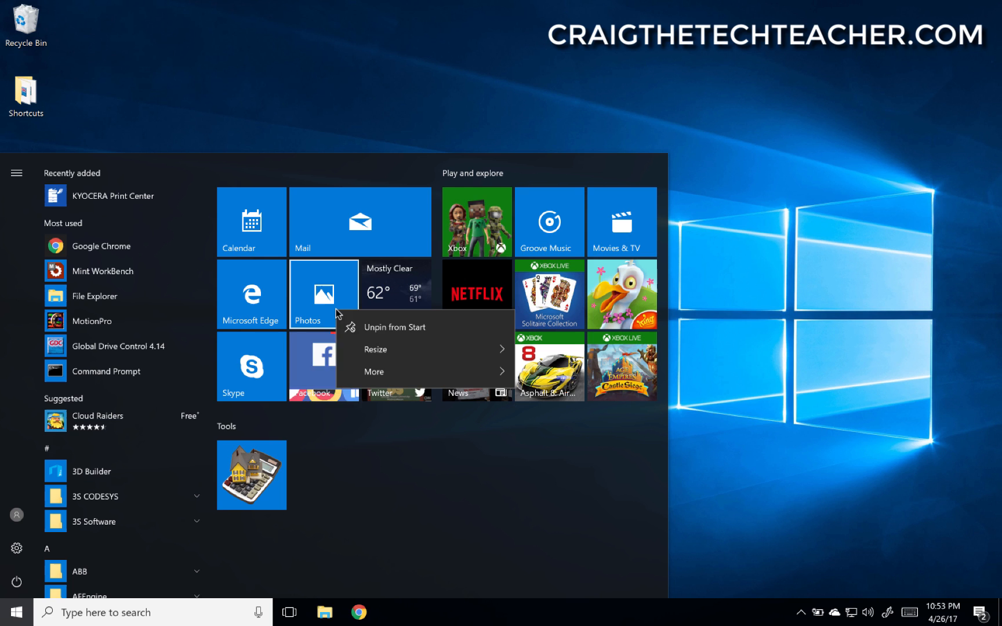
click(376, 349)
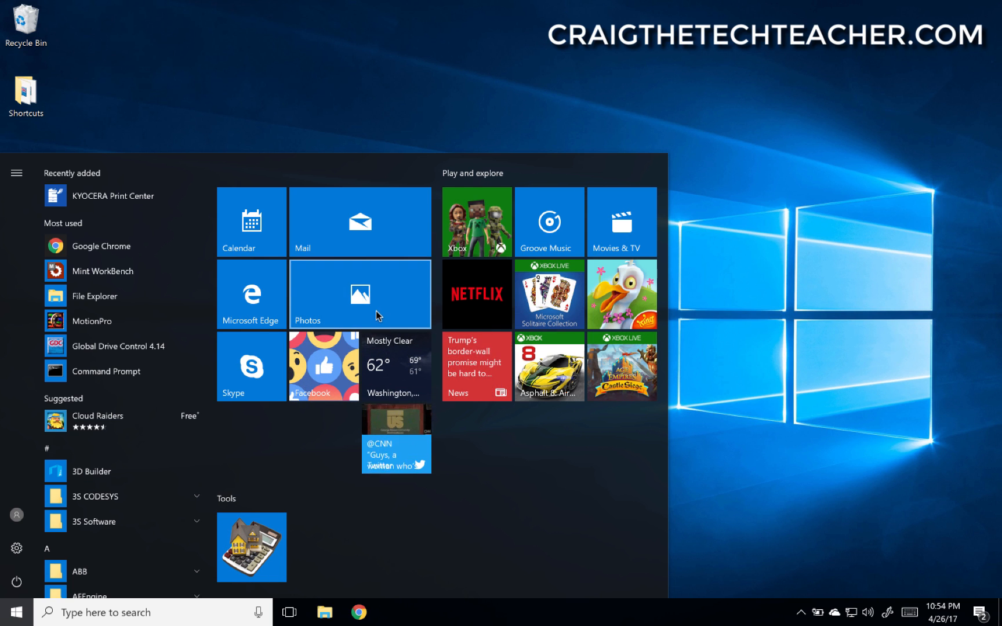
right_click(396, 366)
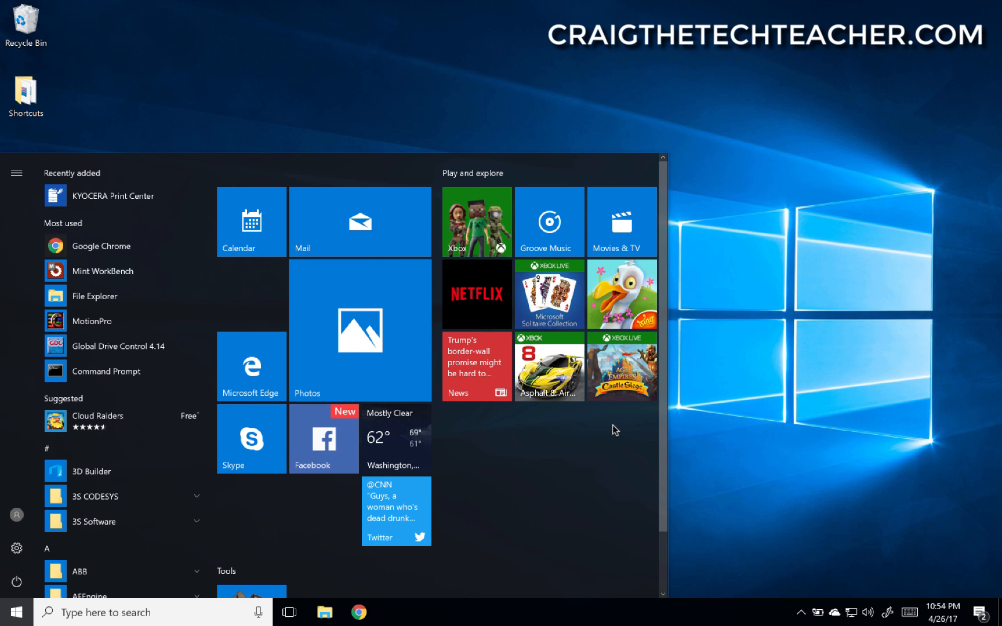
mouse_move(363, 386)
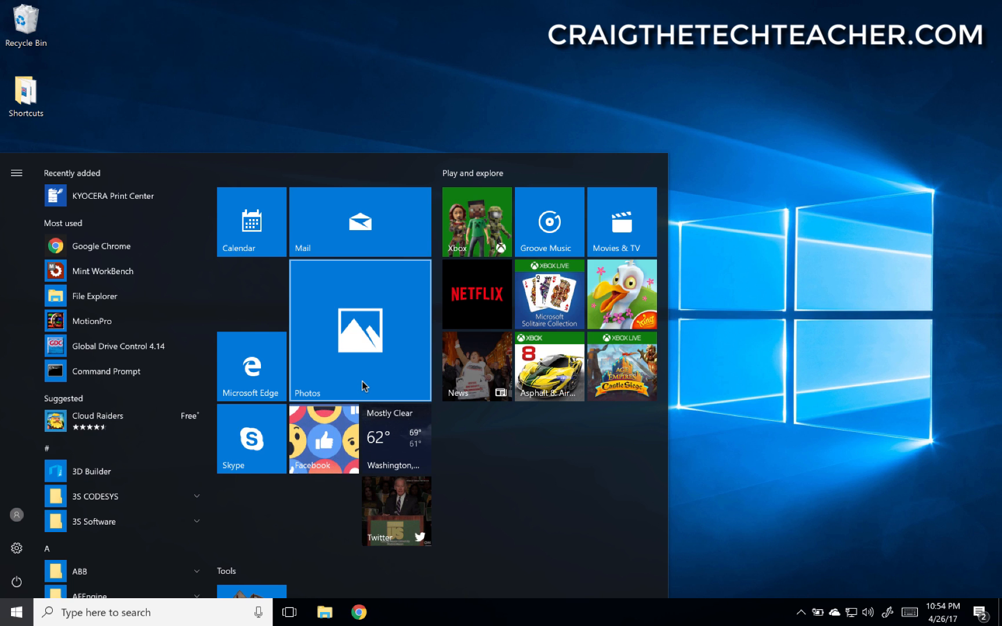
right_click(251, 221)
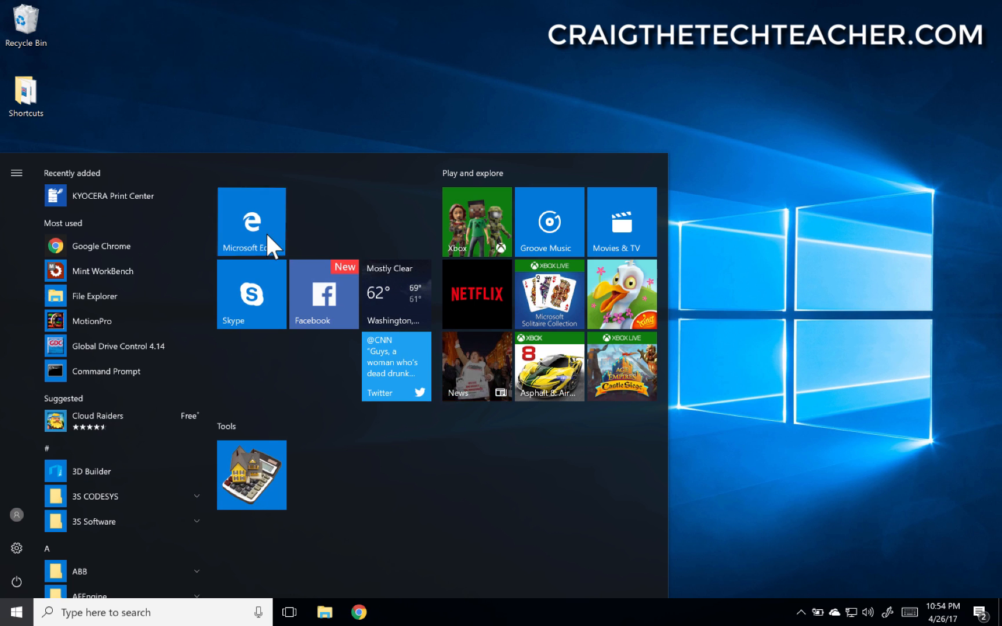
Unpin the Microsoft Edge and Twitter tiles from Start.
right_click(251, 221)
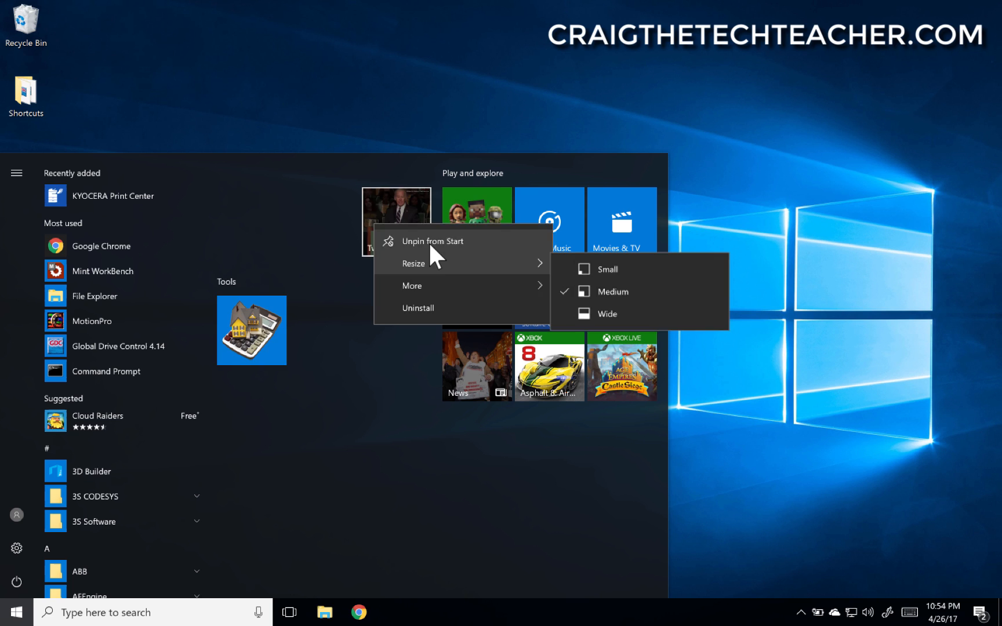
click(432, 240)
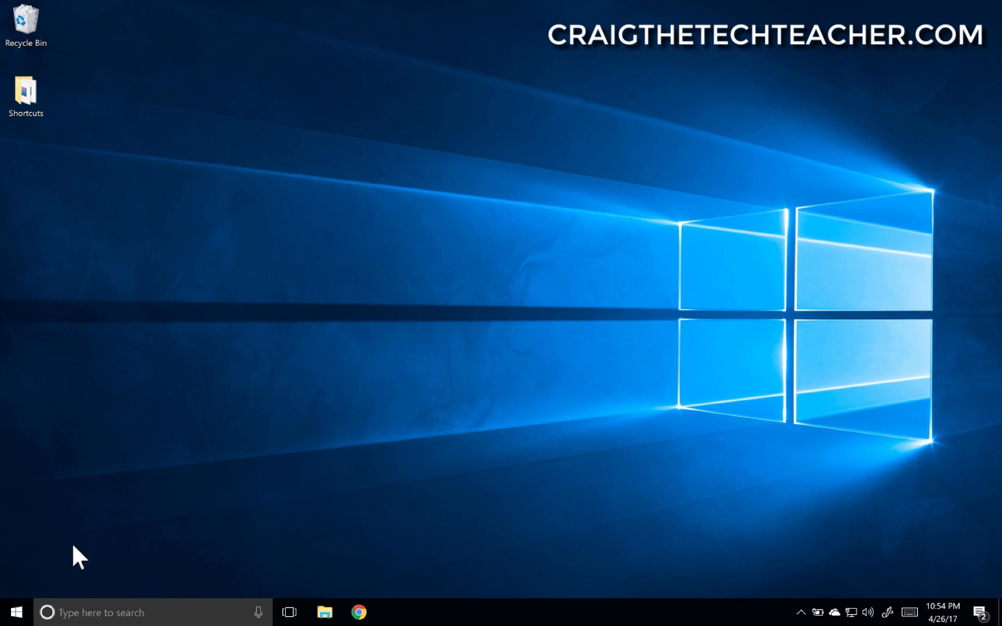
Reopen the Start menu to confirm only the app list remains.
click(12, 612)
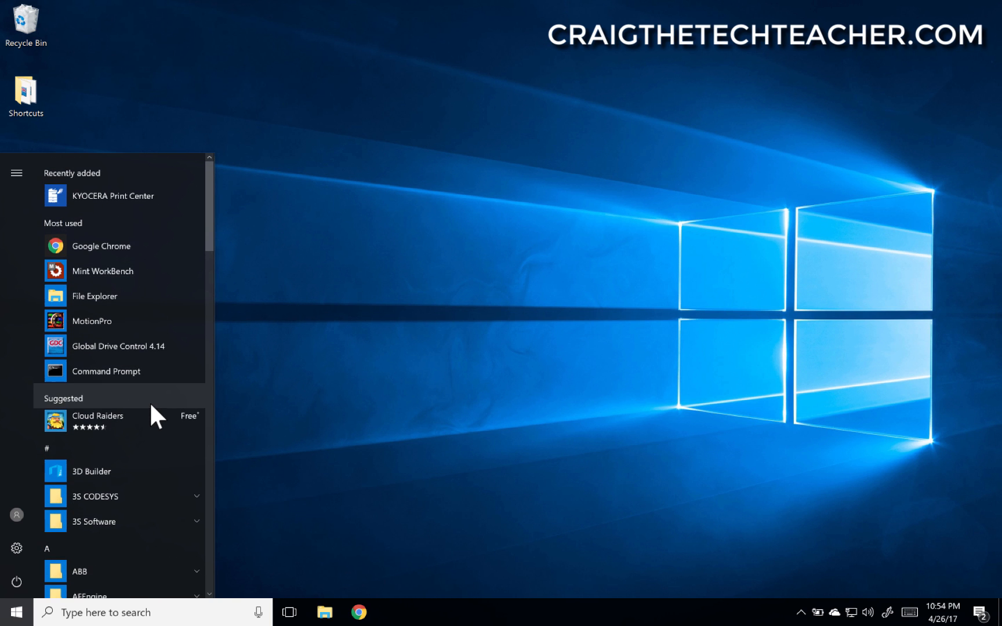
mouse_move(564, 193)
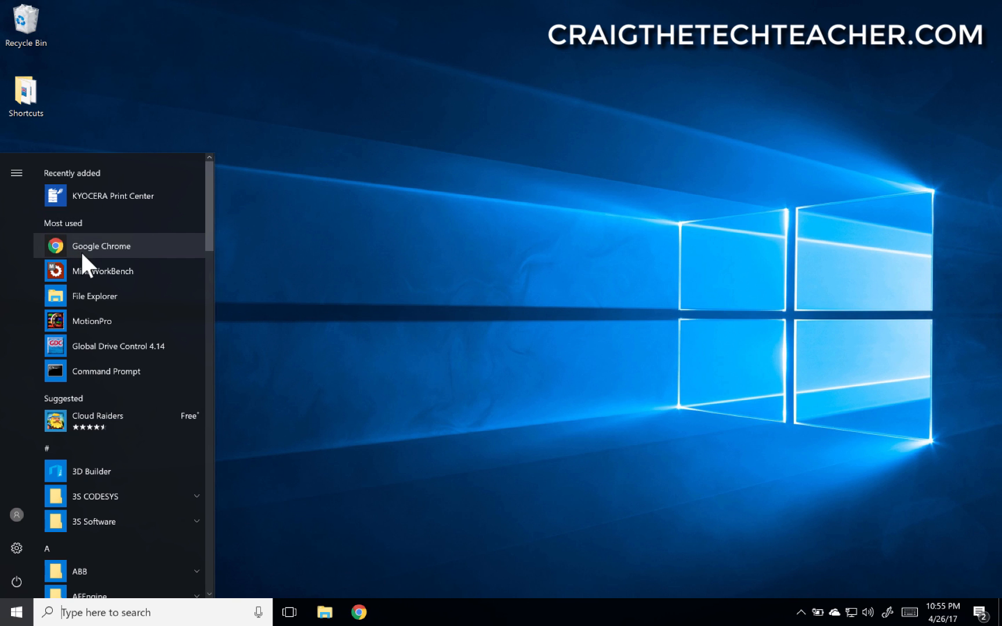
Pin Google Chrome from the app list to Start and bring up its tile options.
right_click(100, 246)
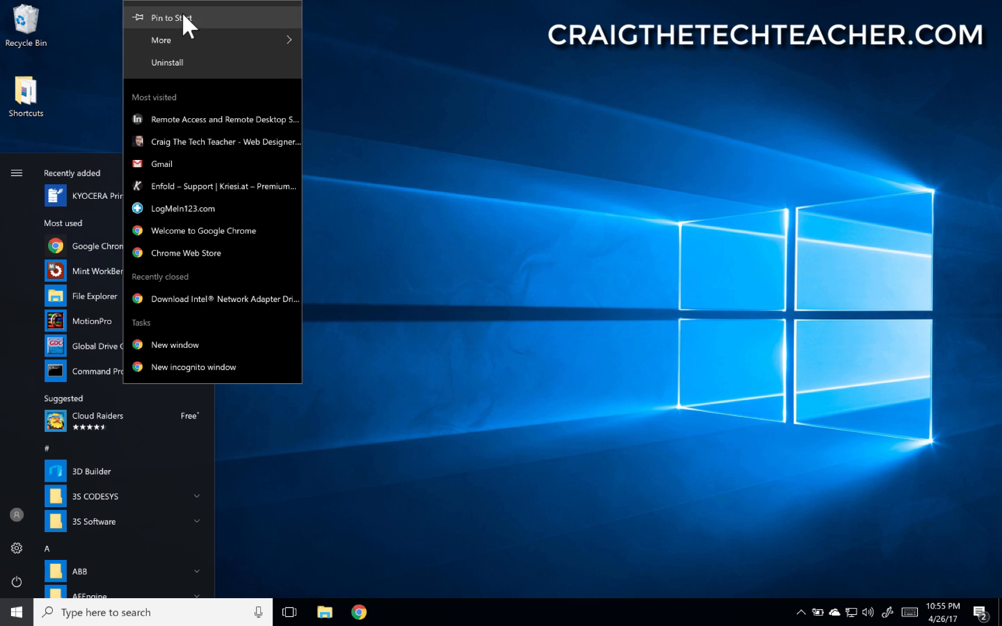
click(170, 18)
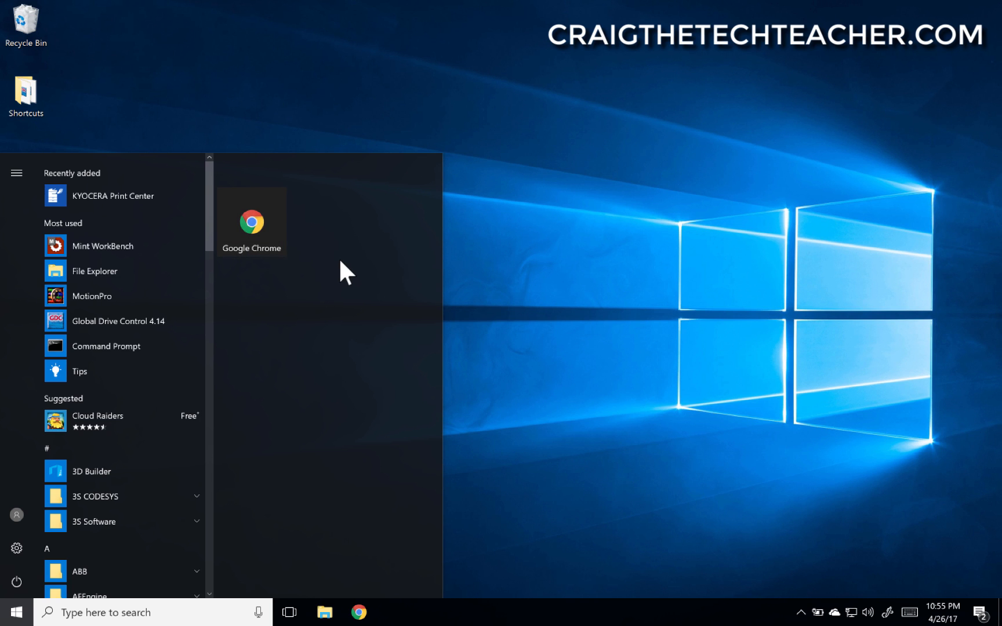
right_click(251, 223)
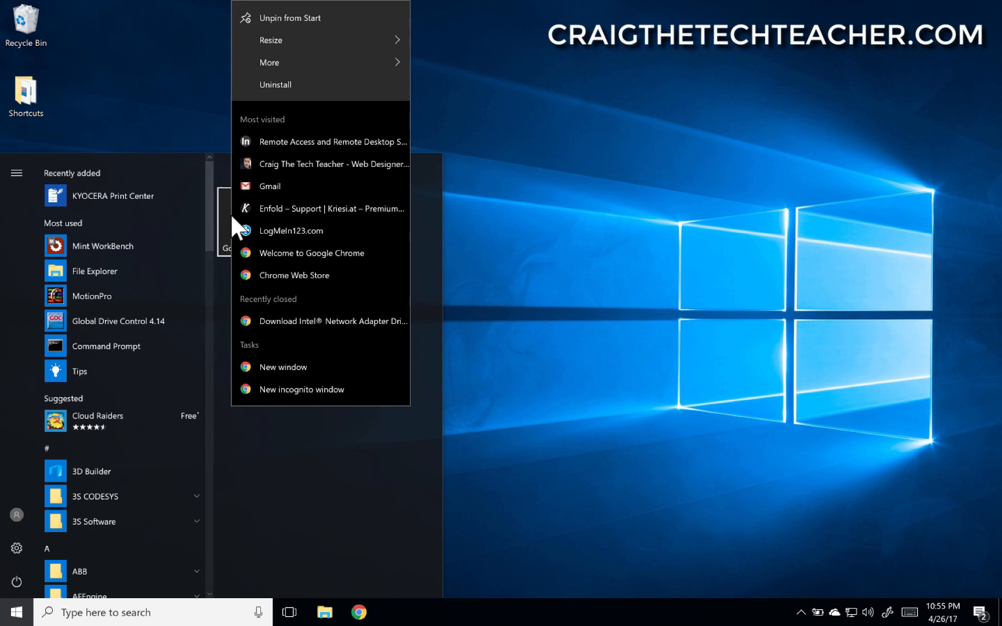